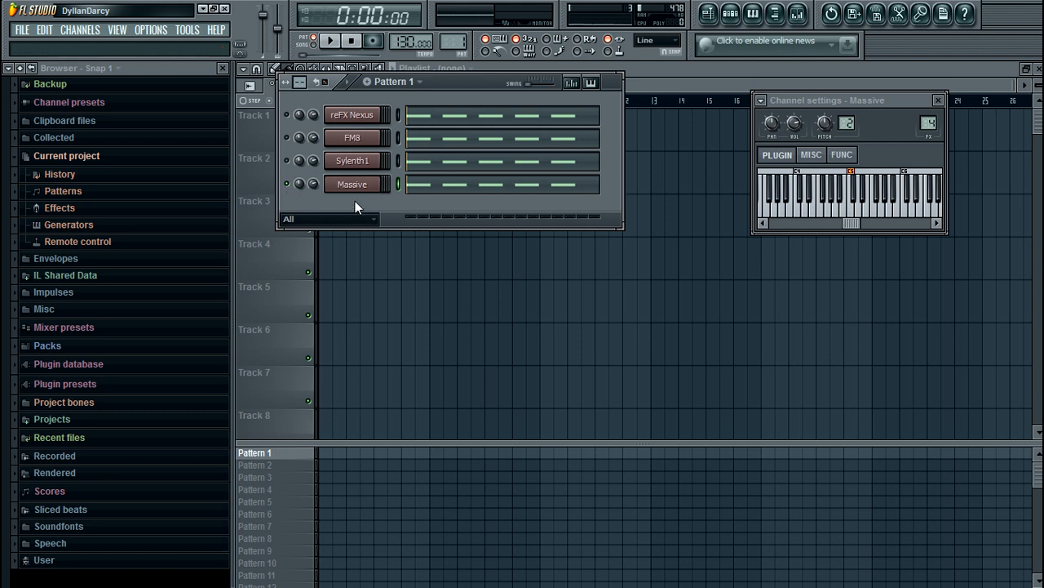
Step: Bring up Massive's synth interface from the Channel Rack, play the pattern once and stop
{"action": "left_click", "coordinate": [937, 101]}
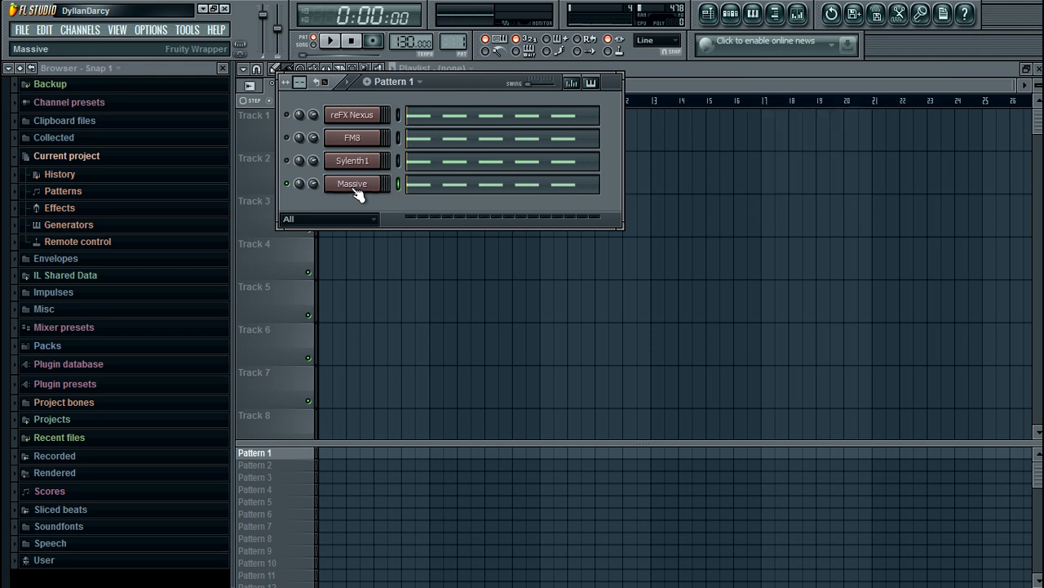
{"action": "left_click", "coordinate": [354, 183]}
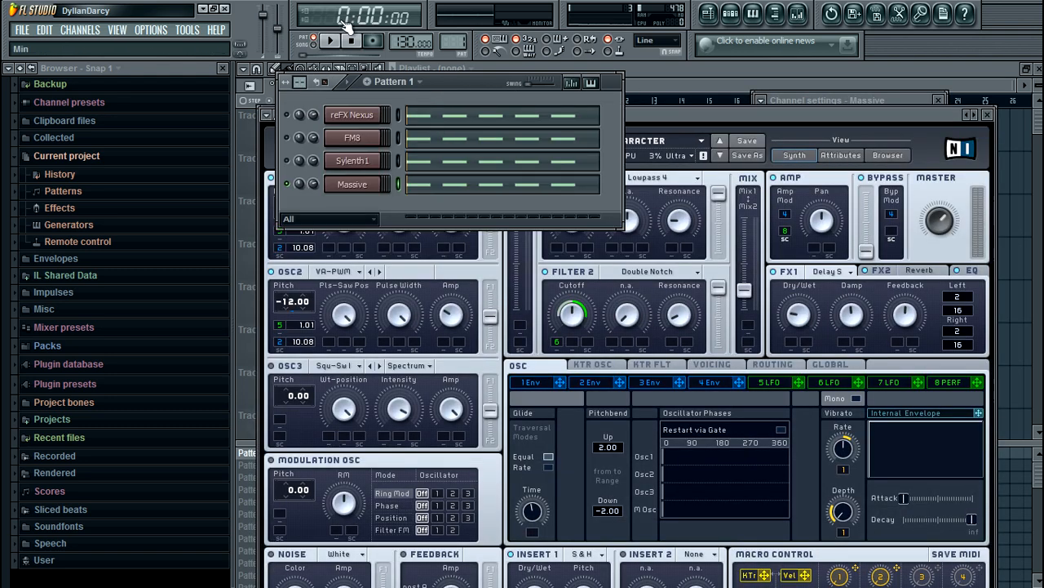
{"action": "left_click", "coordinate": [348, 41]}
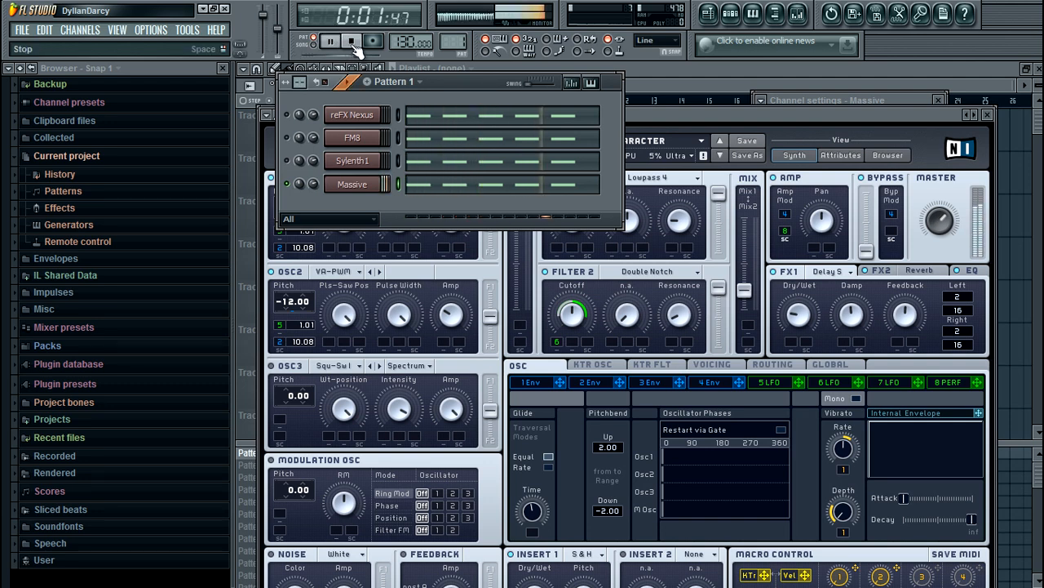
{"action": "left_click", "coordinate": [349, 43]}
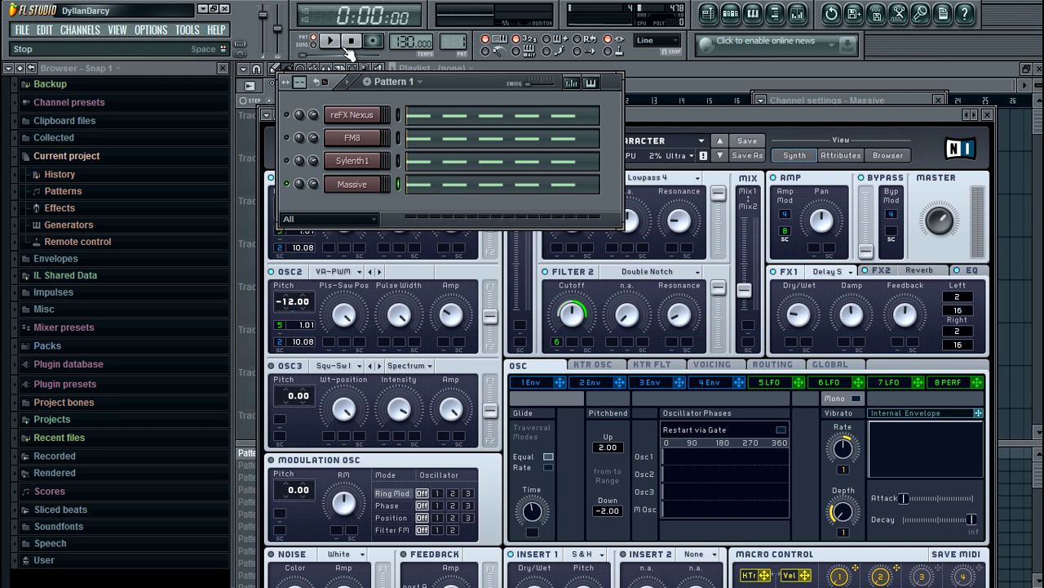
{"action": "left_click", "coordinate": [354, 183]}
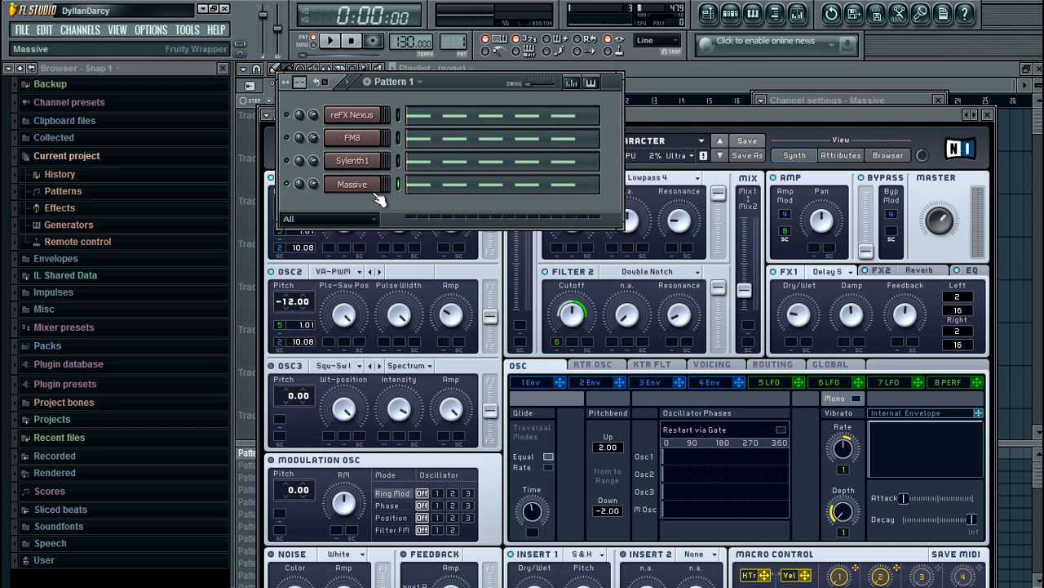
{"action": "mouse_move", "coordinate": [399, 203]}
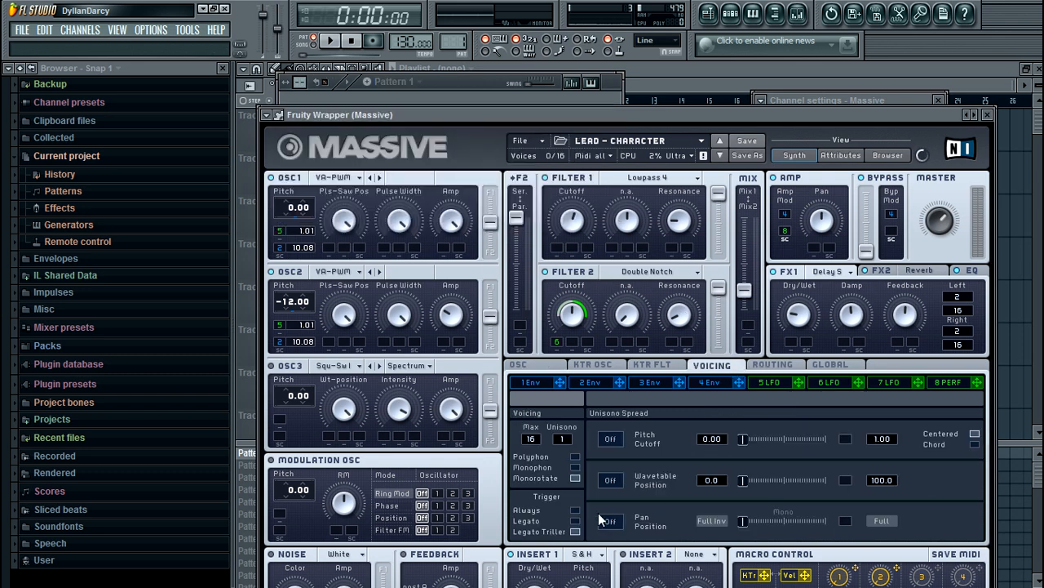
{"action": "mouse_move", "coordinate": [604, 508]}
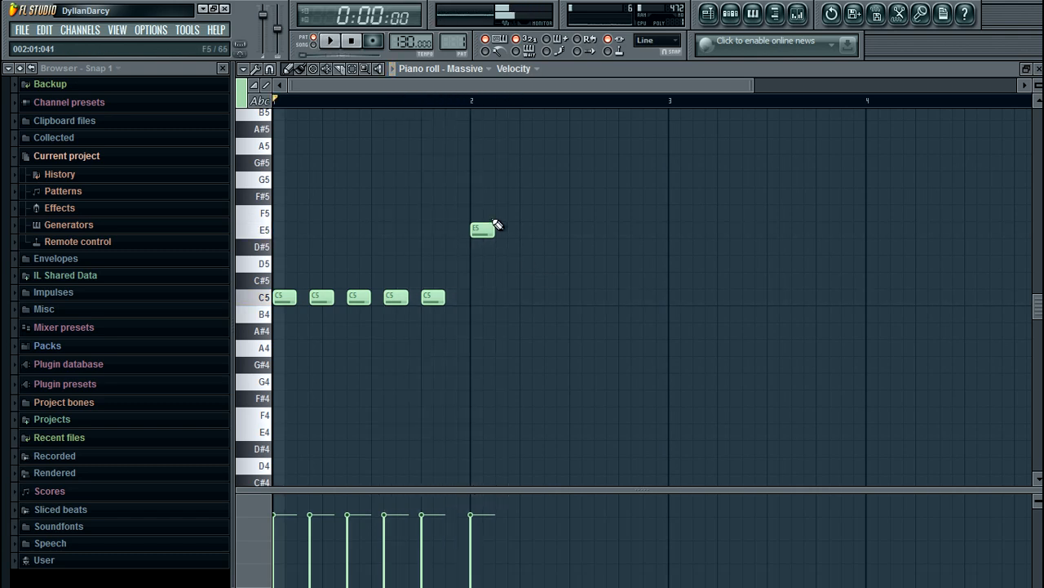
{"action": "left_click_drag", "start_coordinate": [493, 230], "coordinate": [516, 230]}
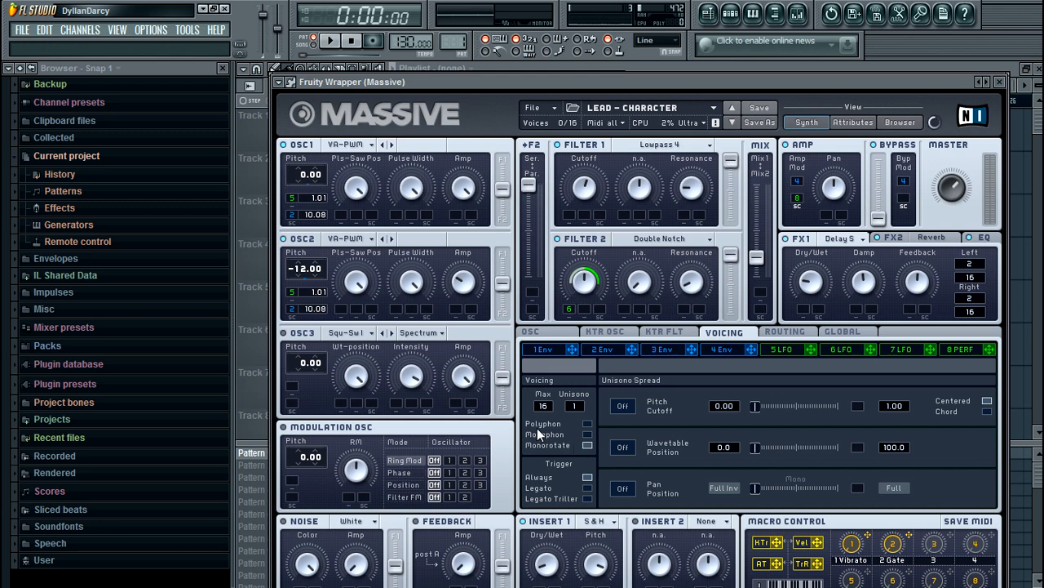
{"action": "mouse_move", "coordinate": [537, 451]}
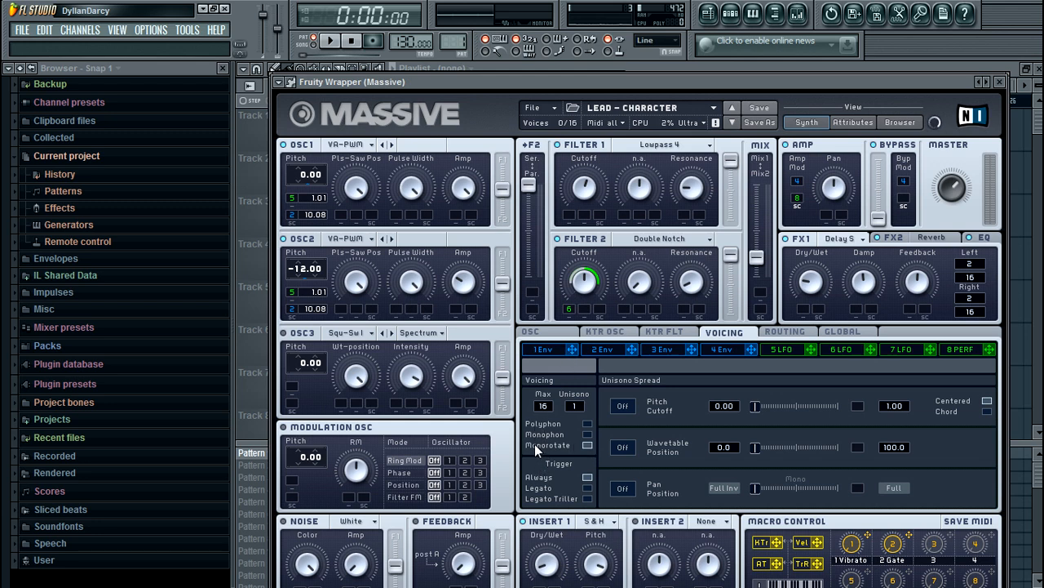
{"action": "mouse_move", "coordinate": [535, 434]}
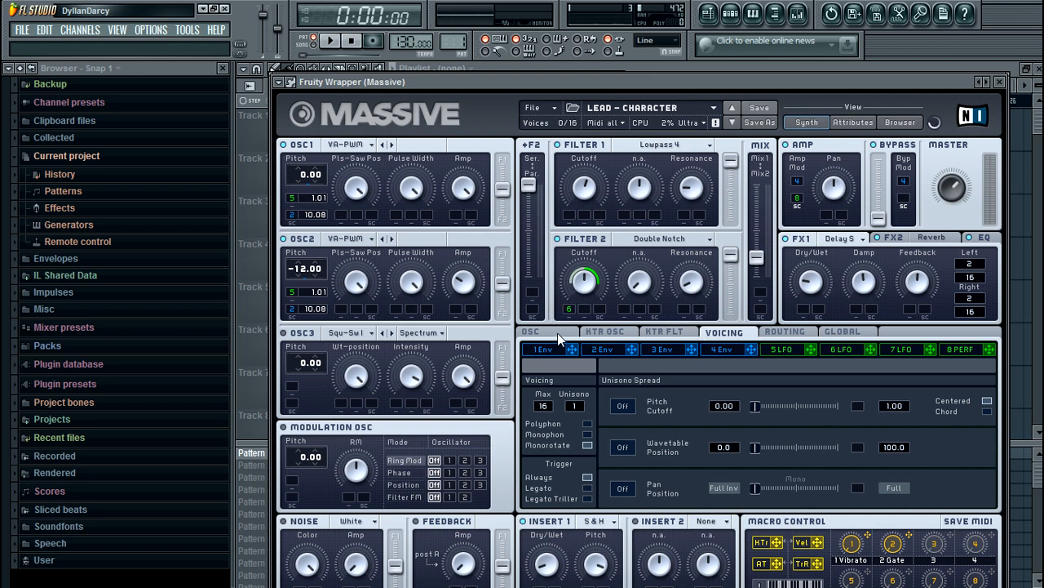
Step: On Massive's OSC page, raise the Glide Time knob to about 0.48
{"action": "left_click", "coordinate": [532, 332]}
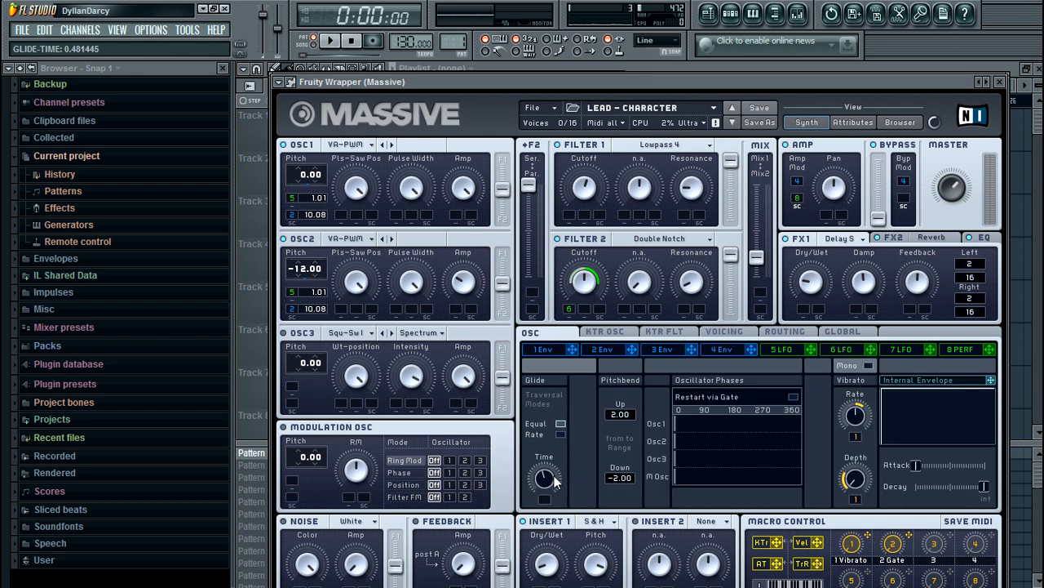
{"action": "left_click_drag", "start_coordinate": [545, 477], "coordinate": [546, 489]}
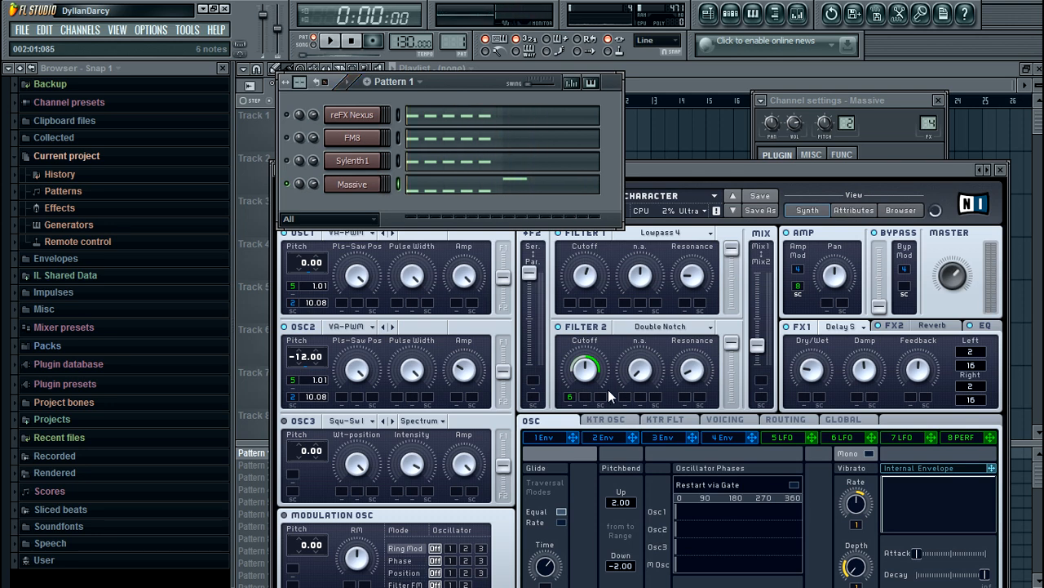
Step: Show the Massive melody in the piano roll, then Massive's Voicing page for polyphony and triggering
{"action": "right_click", "coordinate": [353, 183]}
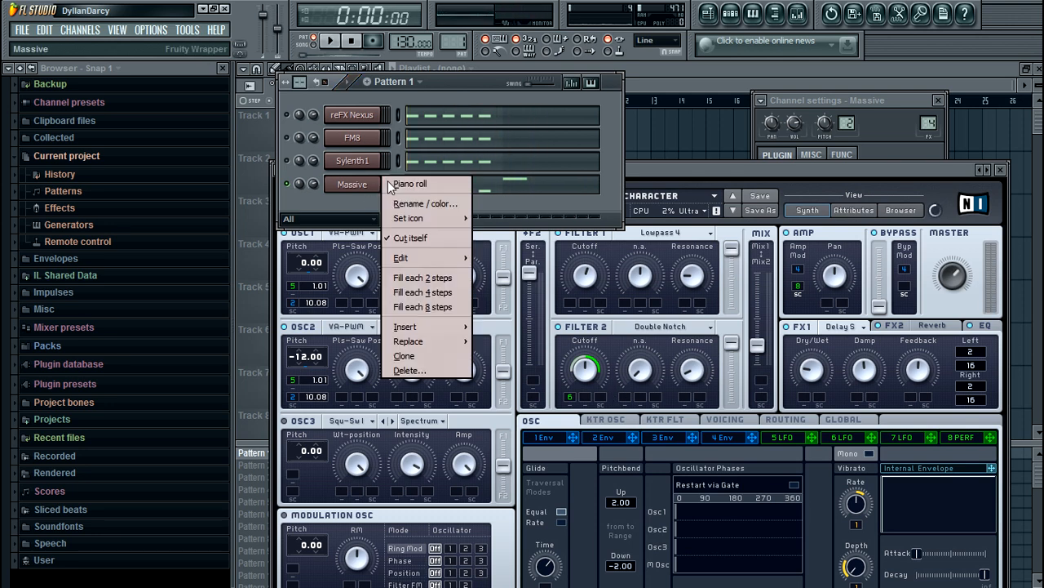
{"action": "left_click", "coordinate": [408, 183]}
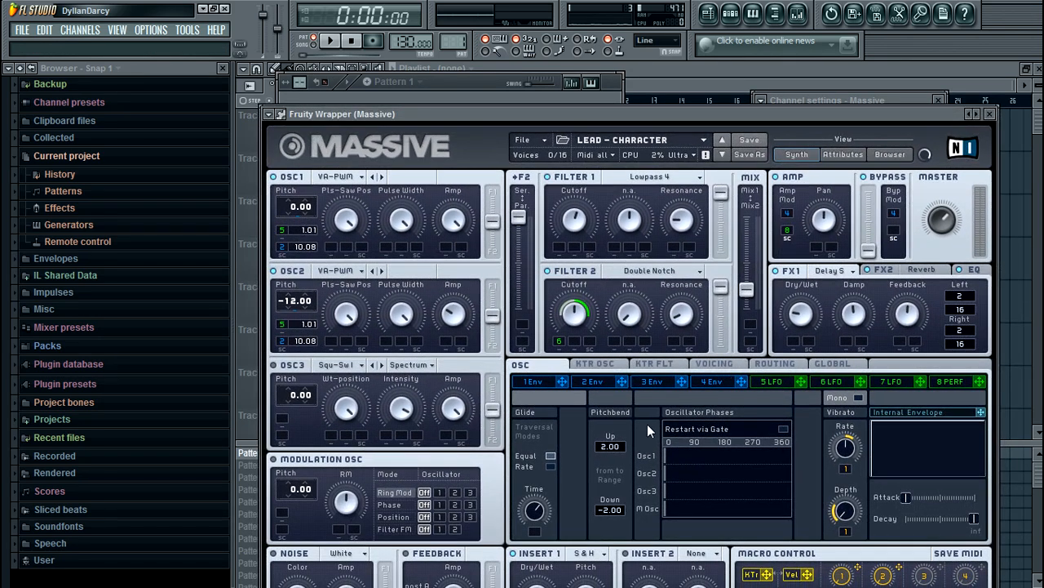
{"action": "left_click", "coordinate": [713, 362]}
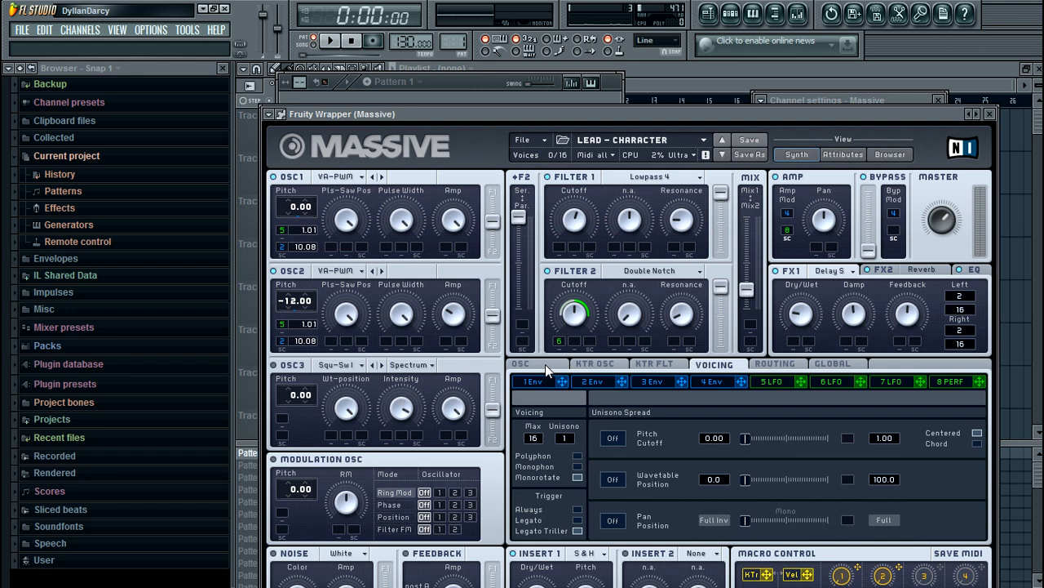
{"action": "left_click", "coordinate": [522, 362]}
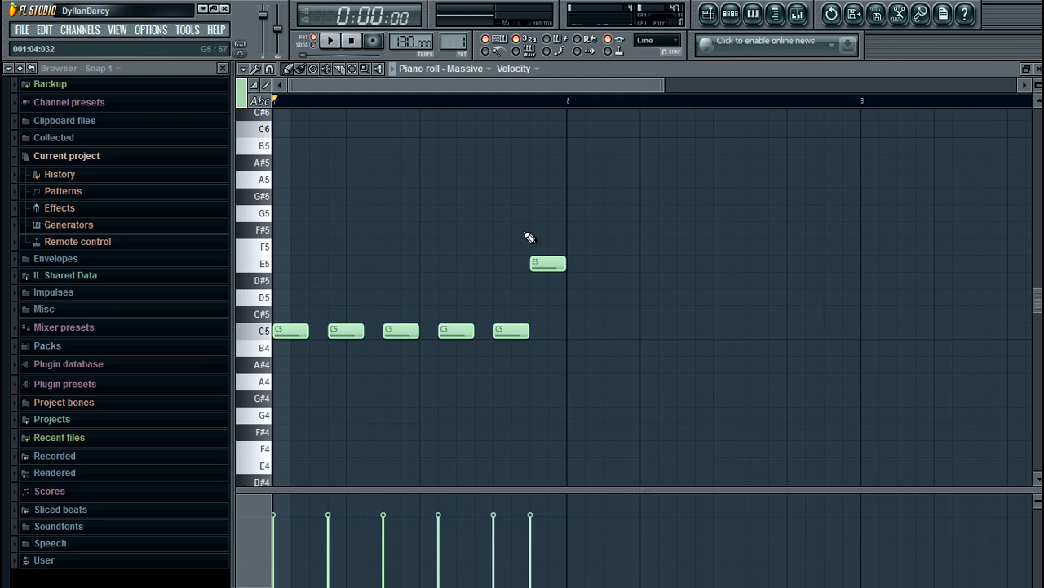
Step: Lengthen the third C5 note in the Massive piano roll so it overlaps the following note
{"action": "left_click_drag", "start_coordinate": [558, 263], "coordinate": [563, 262]}
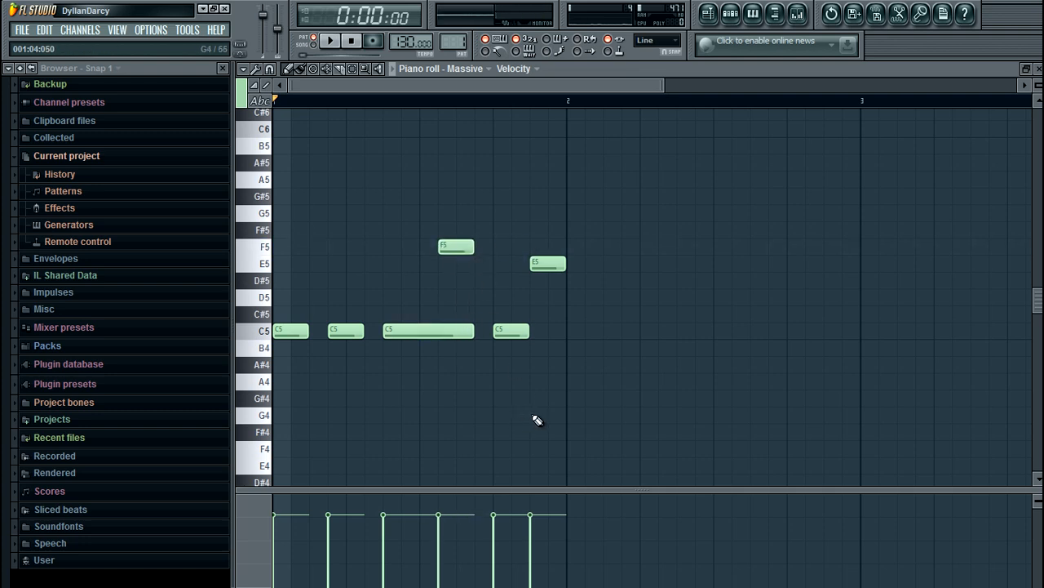
{"action": "mouse_move", "coordinate": [395, 329]}
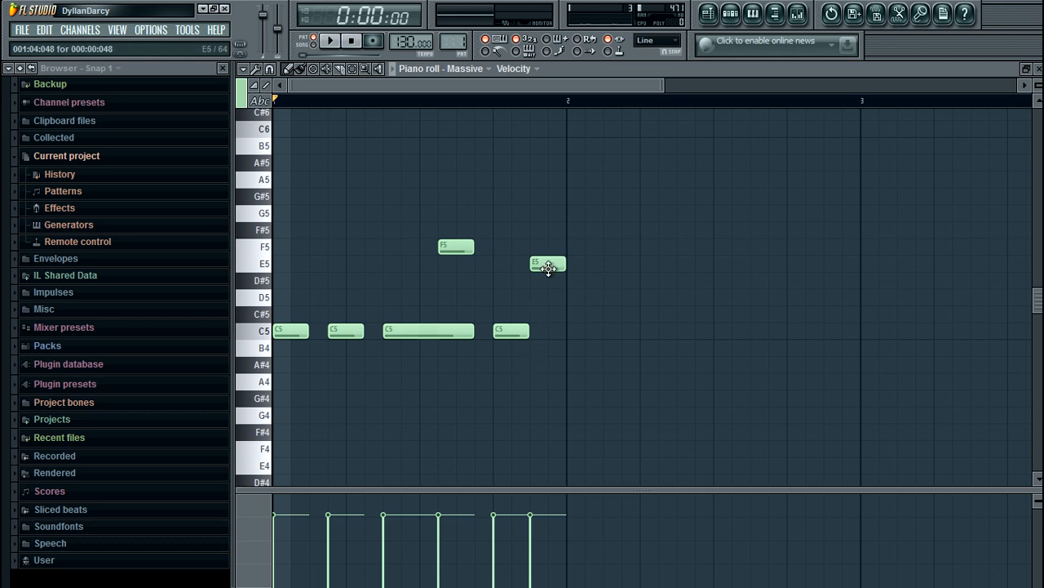
{"action": "left_click", "coordinate": [320, 40]}
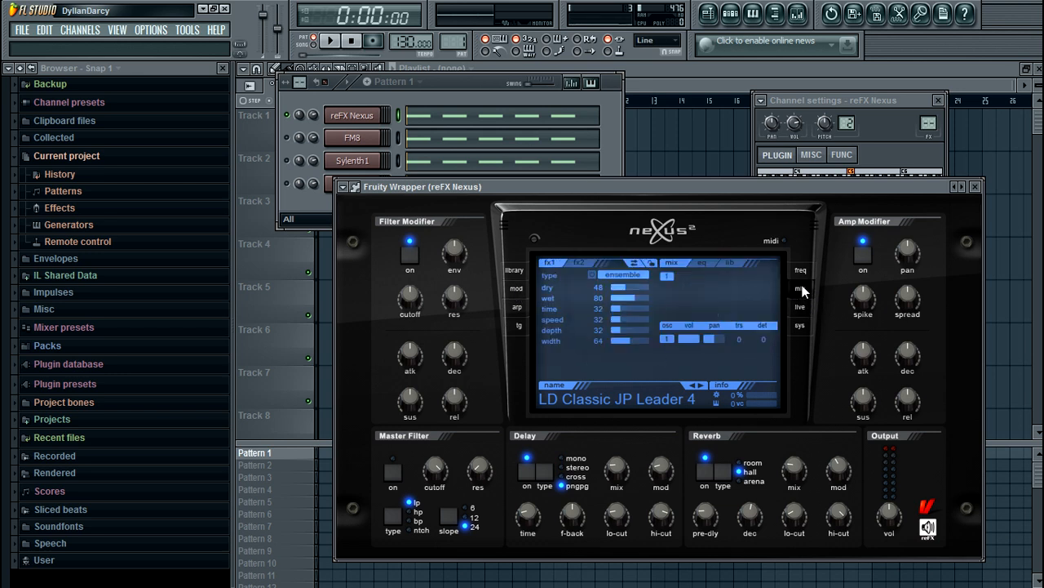
{"action": "mouse_move", "coordinate": [535, 287]}
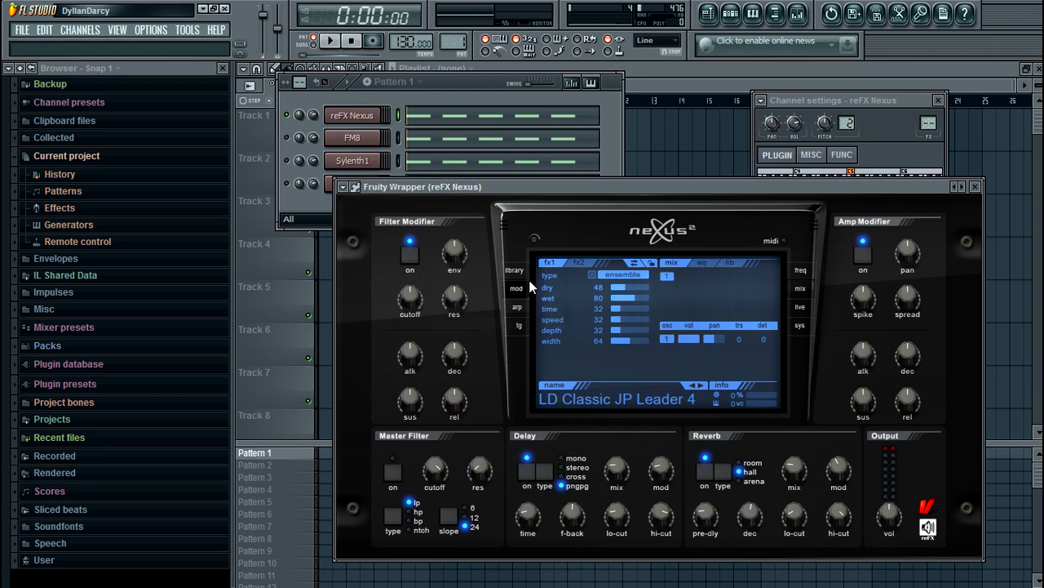
Step: Switch Nexus to its mod page showing the portamento section
{"action": "left_click", "coordinate": [515, 288]}
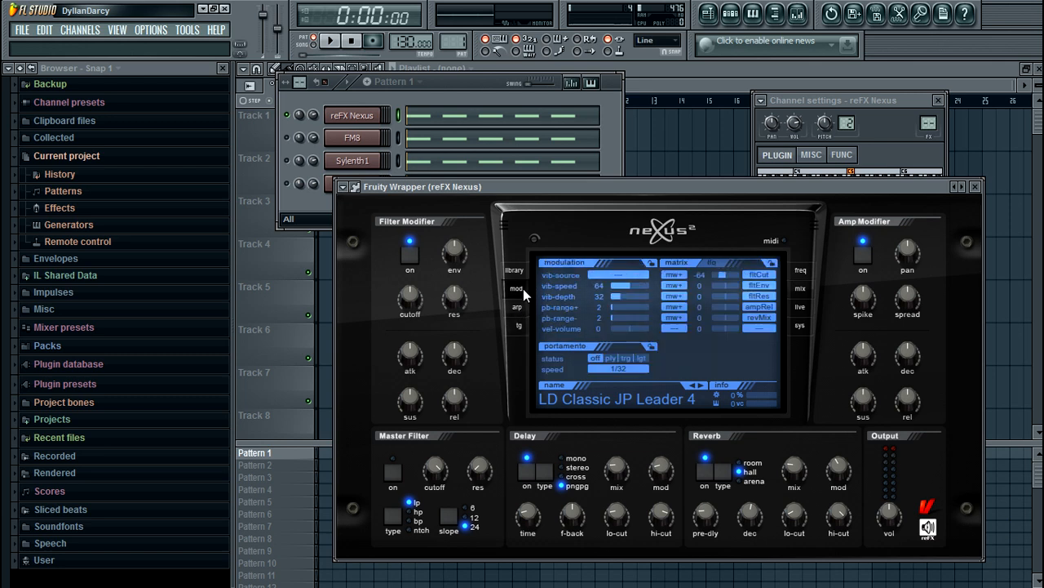
{"action": "mouse_move", "coordinate": [588, 385]}
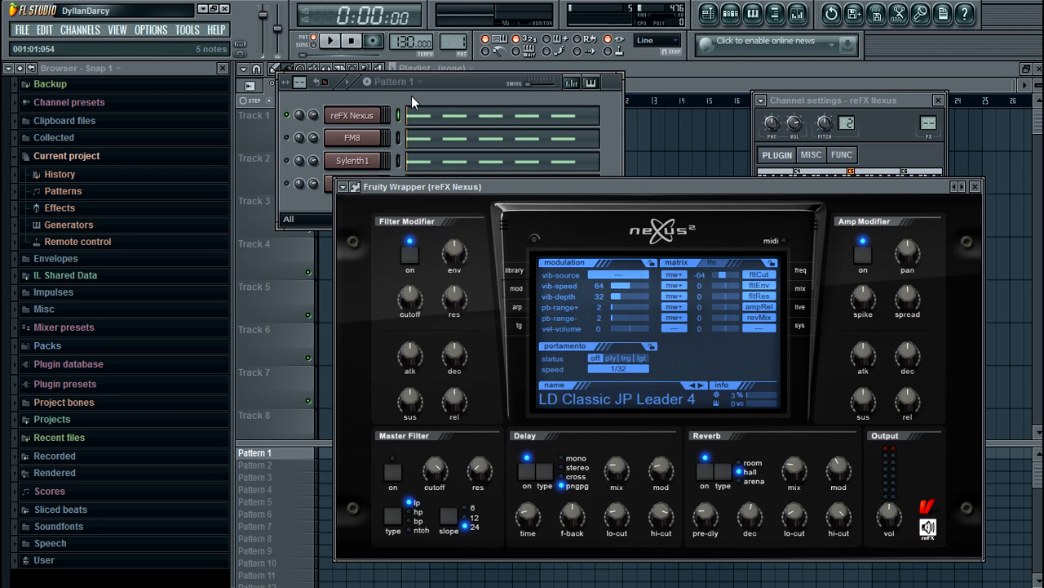
{"action": "mouse_move", "coordinate": [605, 253]}
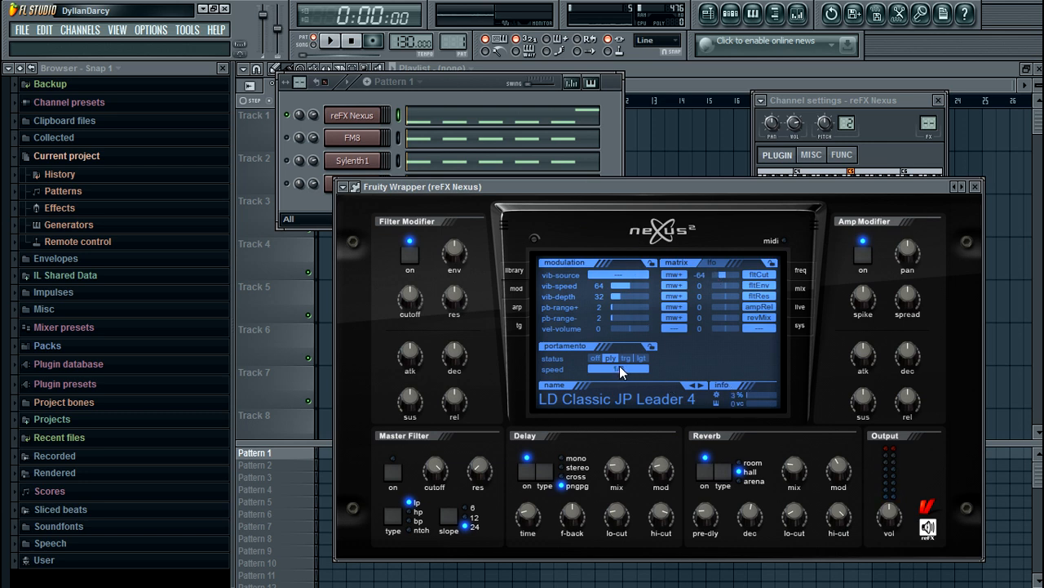
Step: Adjust the Nexus portamento speed, then play the pattern to hear the glide and stop
{"action": "left_click", "coordinate": [619, 368]}
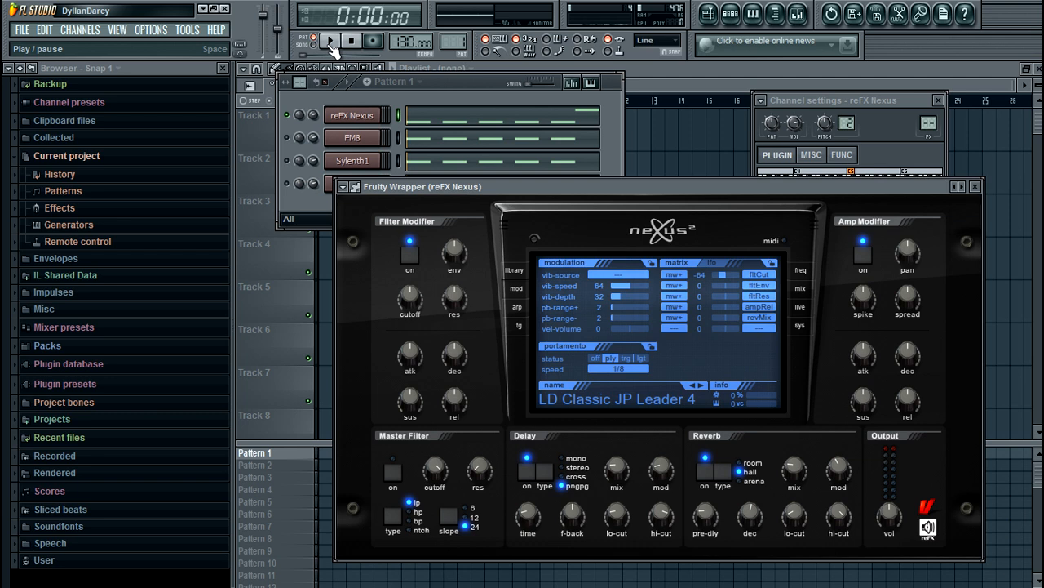
{"action": "left_click", "coordinate": [327, 42]}
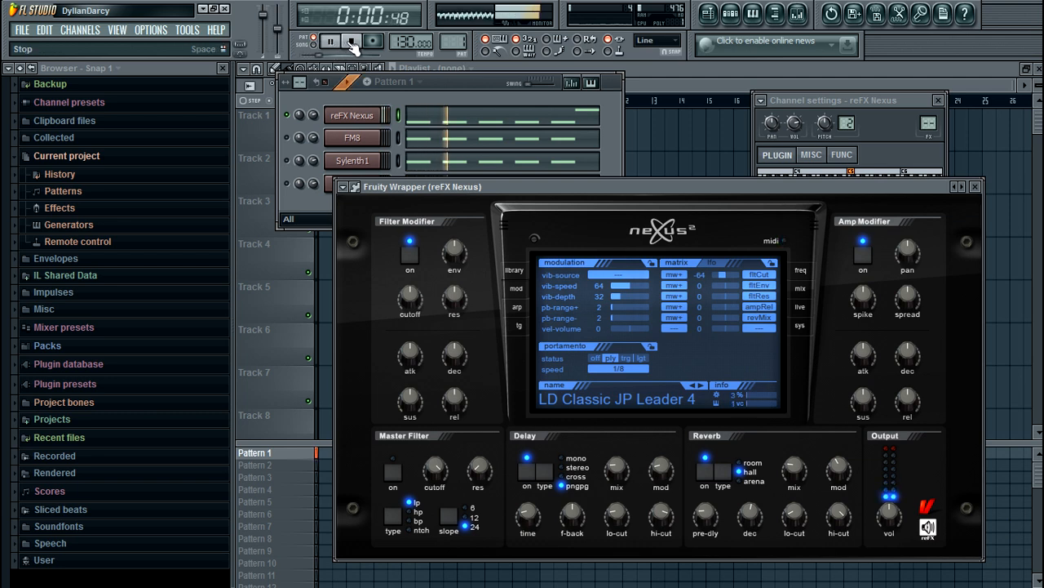
{"action": "left_click", "coordinate": [349, 39]}
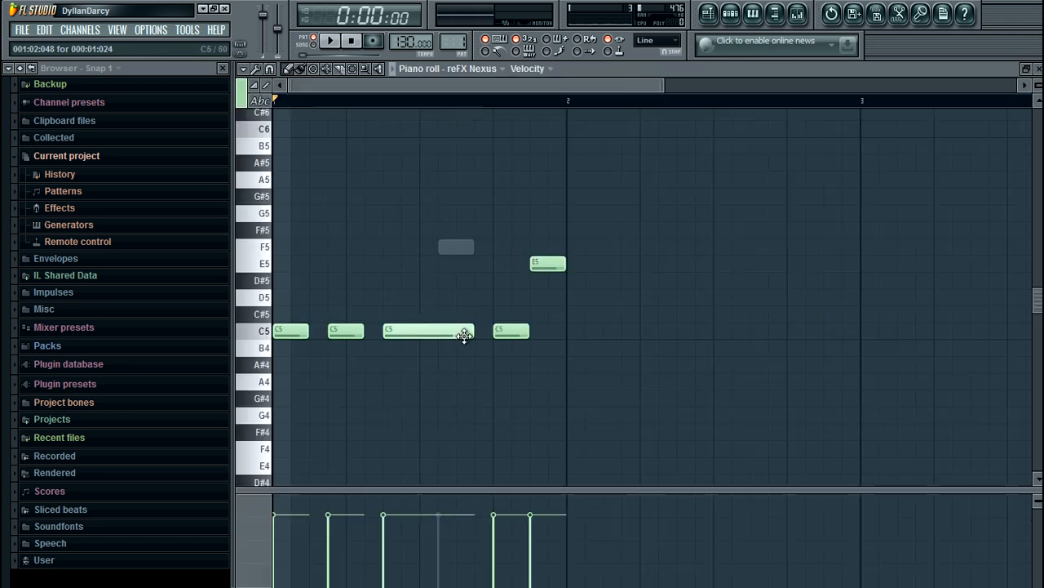
Step: Place an F5 note above the long C5 in the Nexus piano roll
{"action": "left_click", "coordinate": [456, 246]}
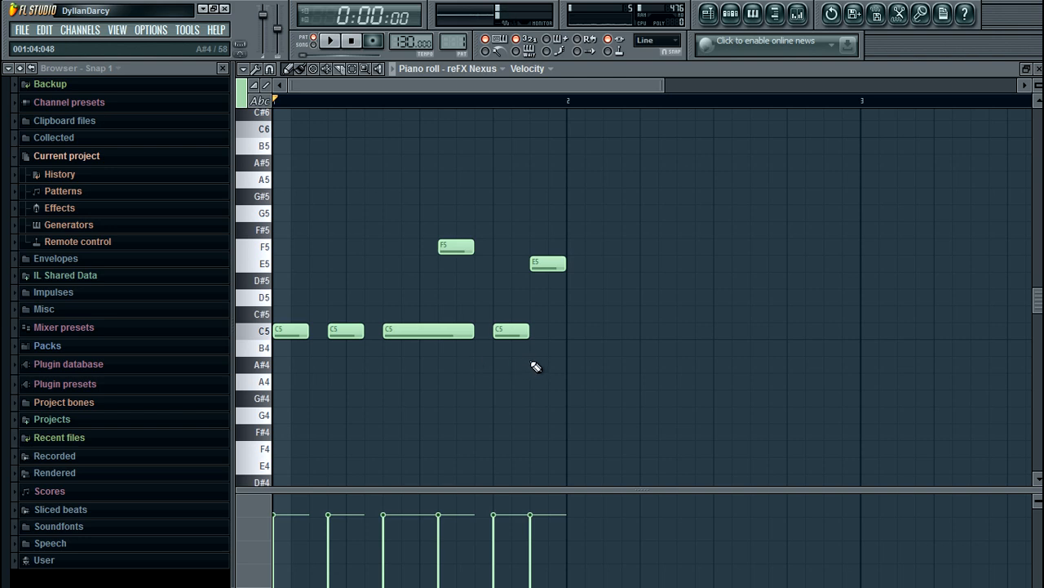
{"action": "left_click", "coordinate": [323, 40]}
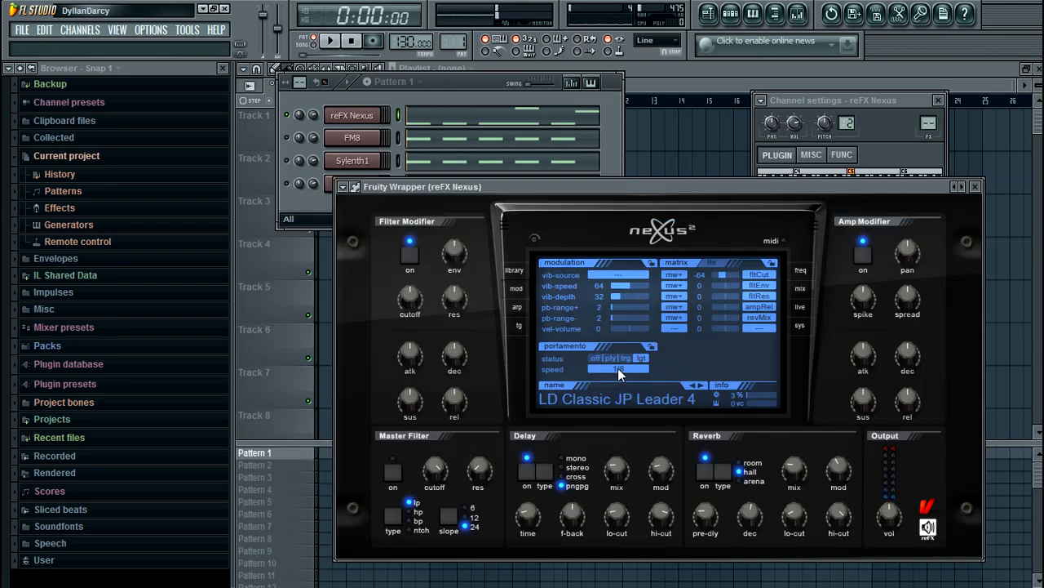
Step: Set the Nexus portamento speed to a short 1/32 value from its dropdown
{"action": "left_click", "coordinate": [620, 369]}
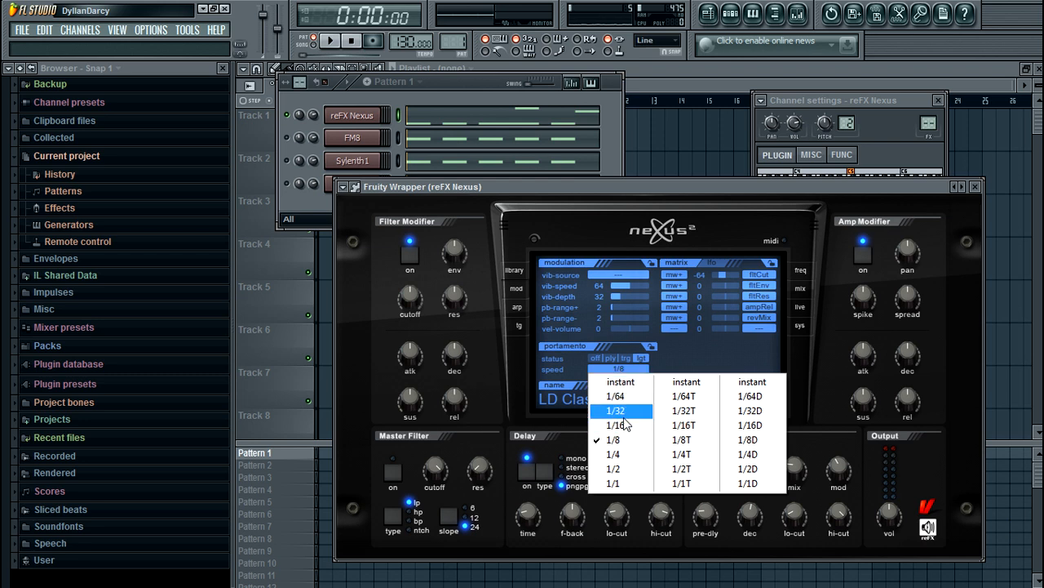
{"action": "left_click", "coordinate": [613, 425]}
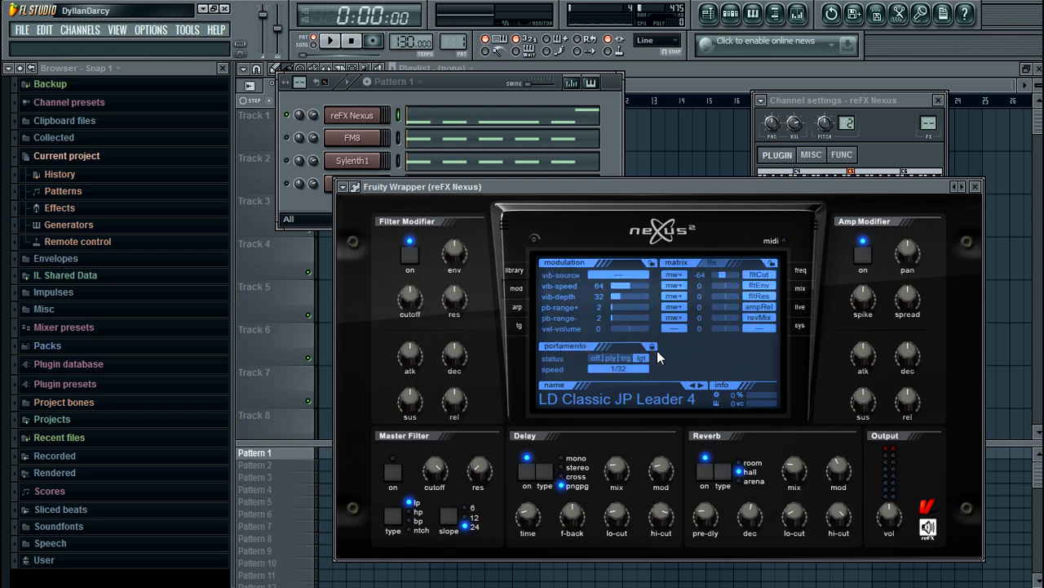
{"action": "mouse_move", "coordinate": [744, 382]}
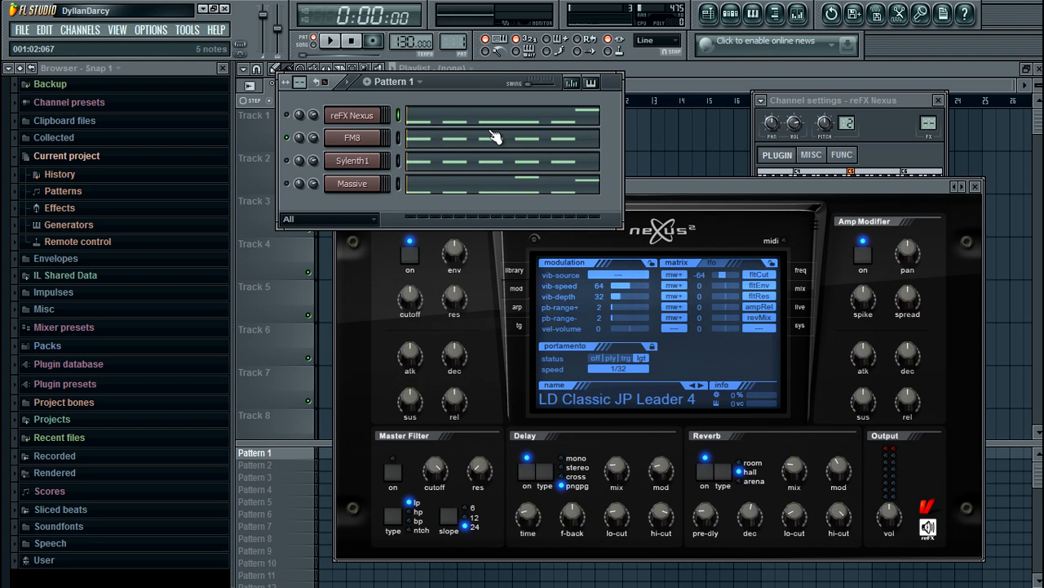
Step: Bring up FM8's Betty preset and browse its Master and Pitch pages for voice and portamento options
{"action": "left_click", "coordinate": [357, 137]}
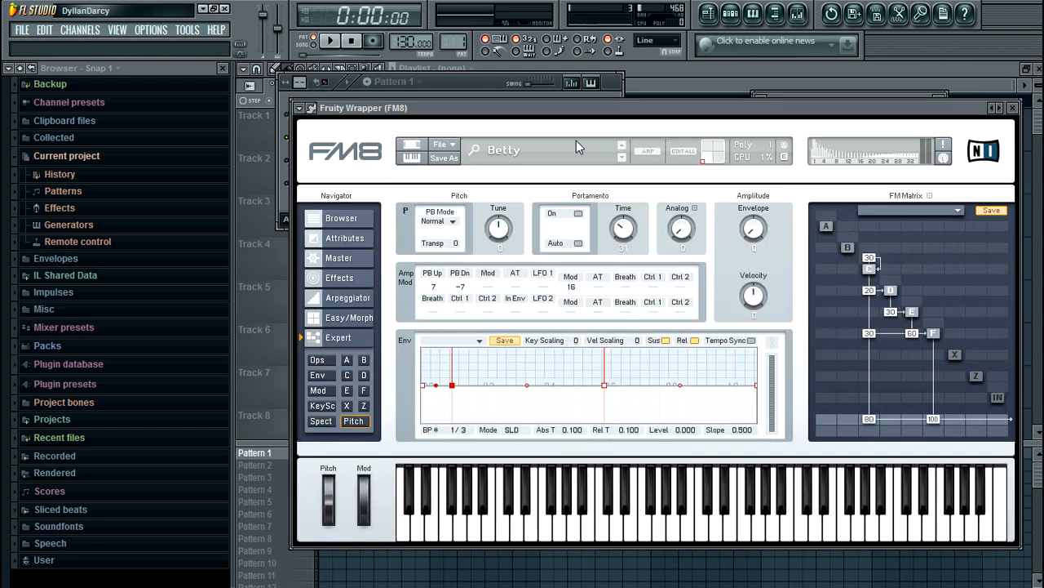
{"action": "mouse_move", "coordinate": [597, 145]}
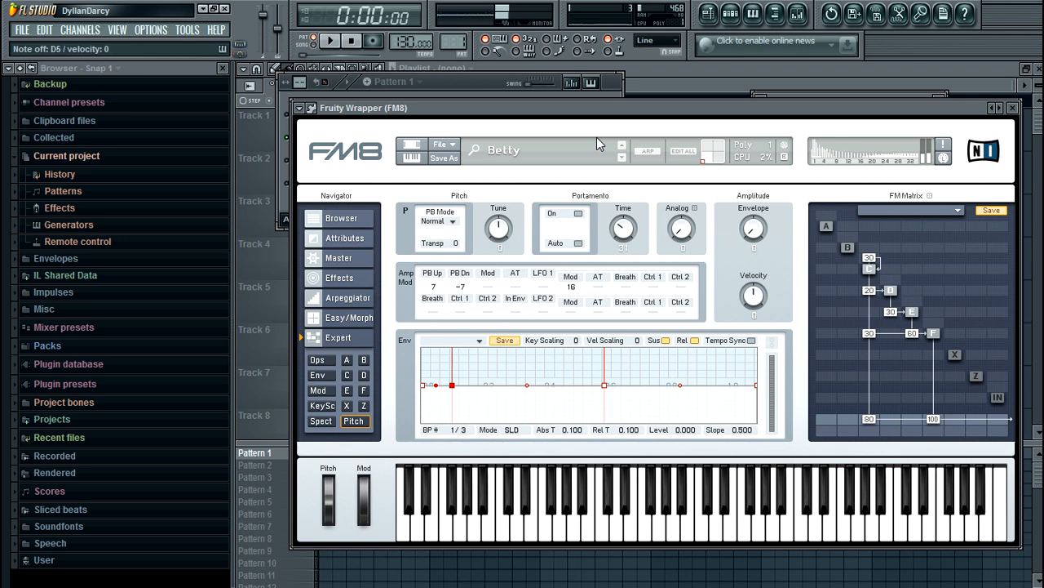
{"action": "mouse_move", "coordinate": [632, 68]}
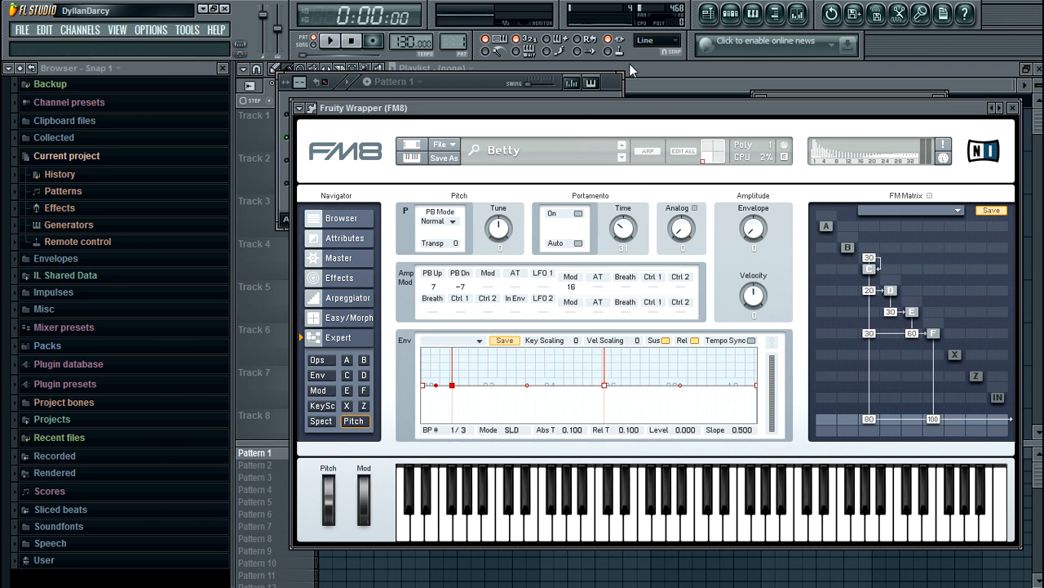
{"action": "mouse_move", "coordinate": [572, 271]}
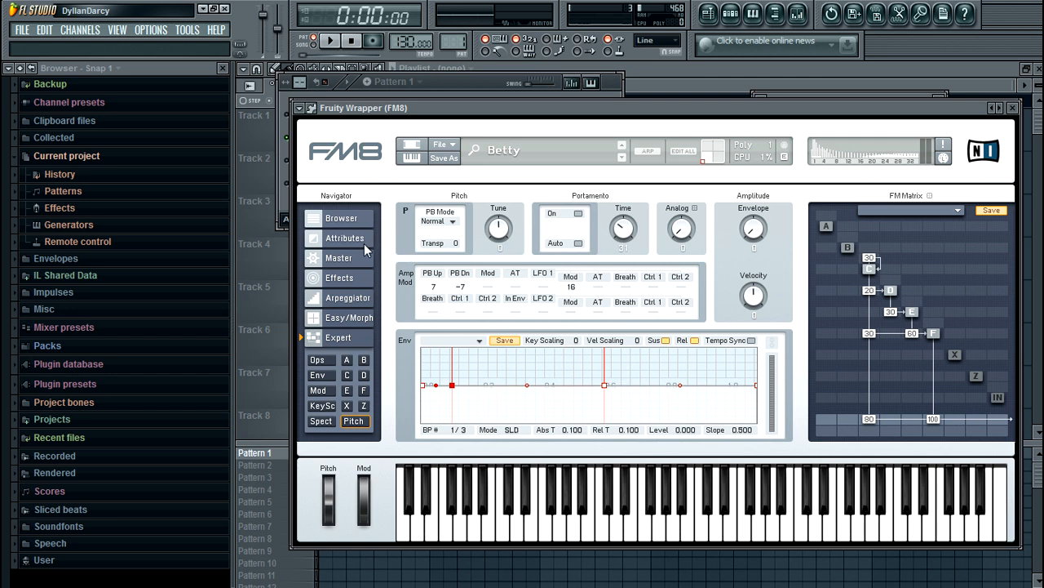
{"action": "left_click", "coordinate": [340, 239]}
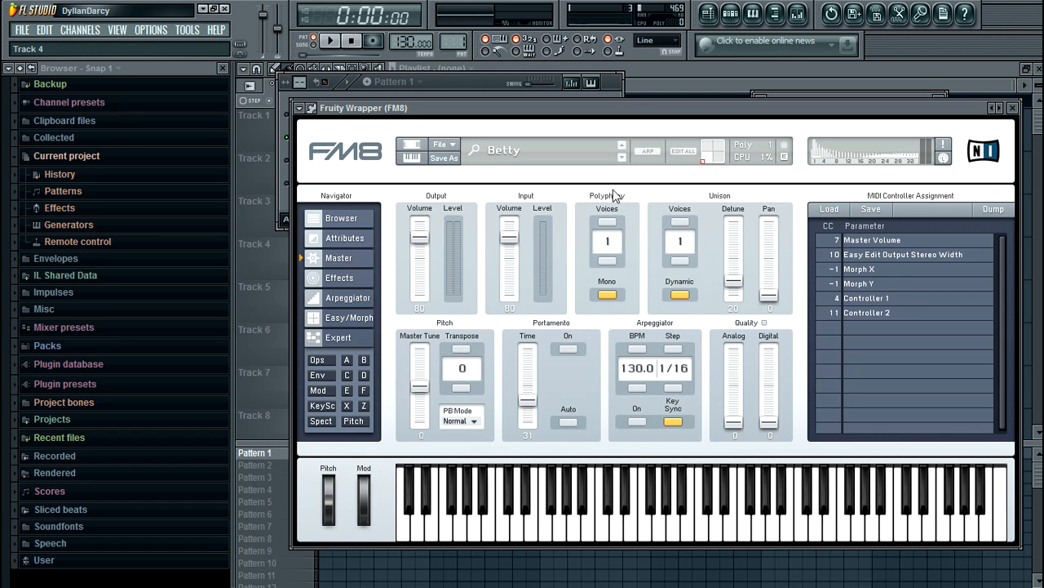
{"action": "mouse_move", "coordinate": [621, 230]}
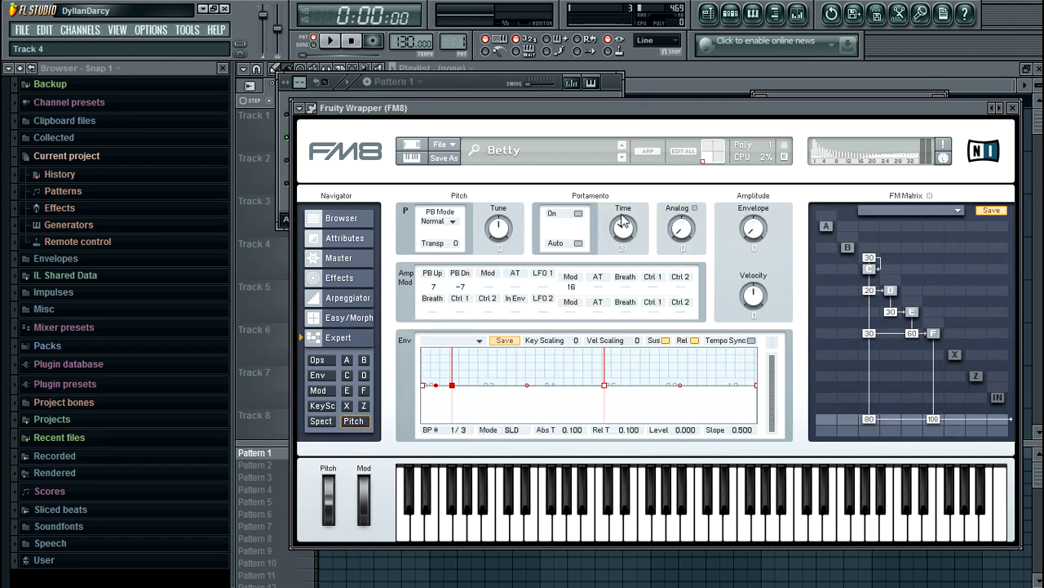
{"action": "left_click", "coordinate": [338, 258]}
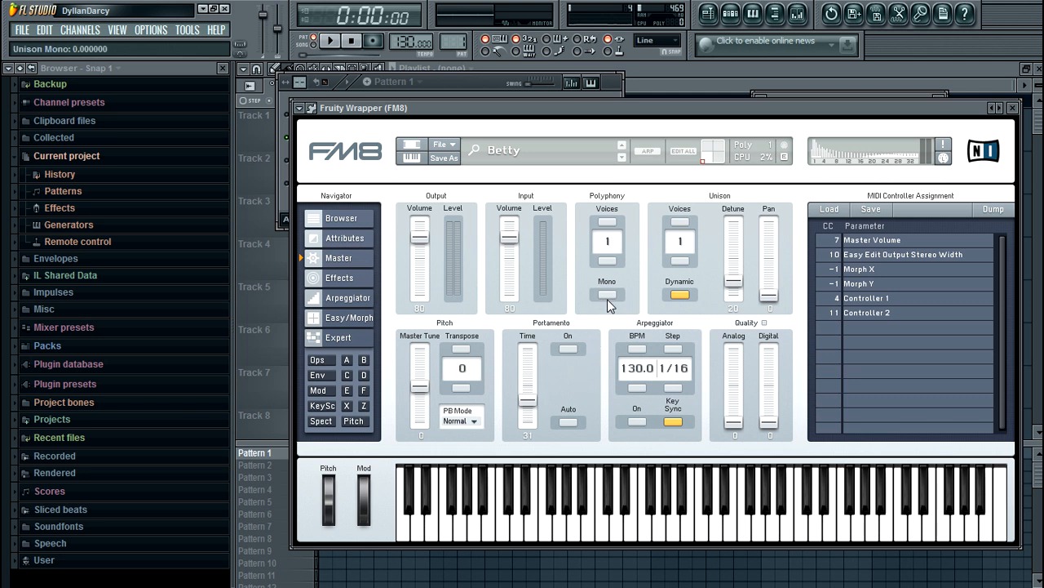
{"action": "mouse_move", "coordinate": [613, 320]}
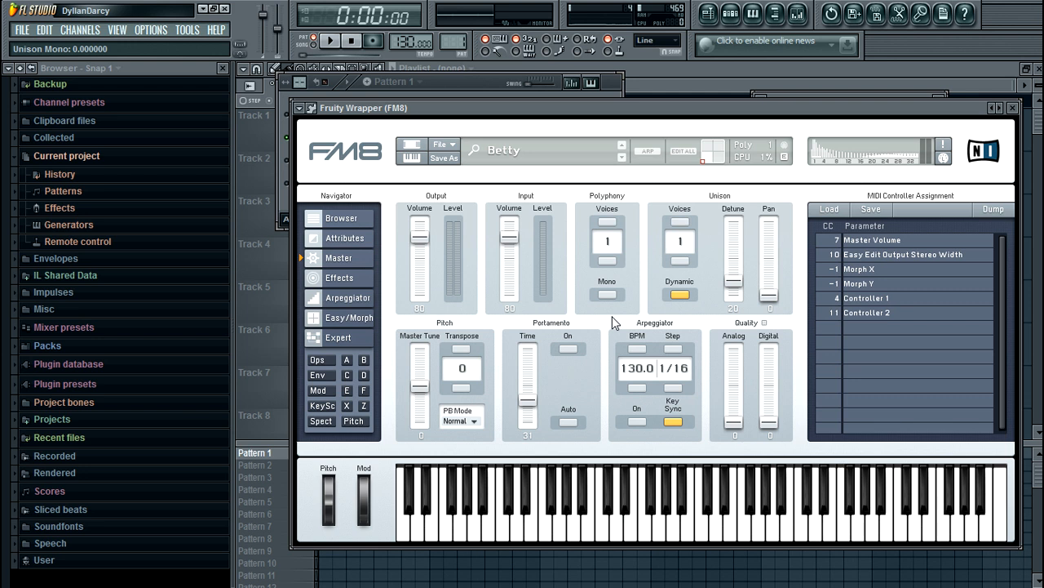
{"action": "mouse_move", "coordinate": [611, 356]}
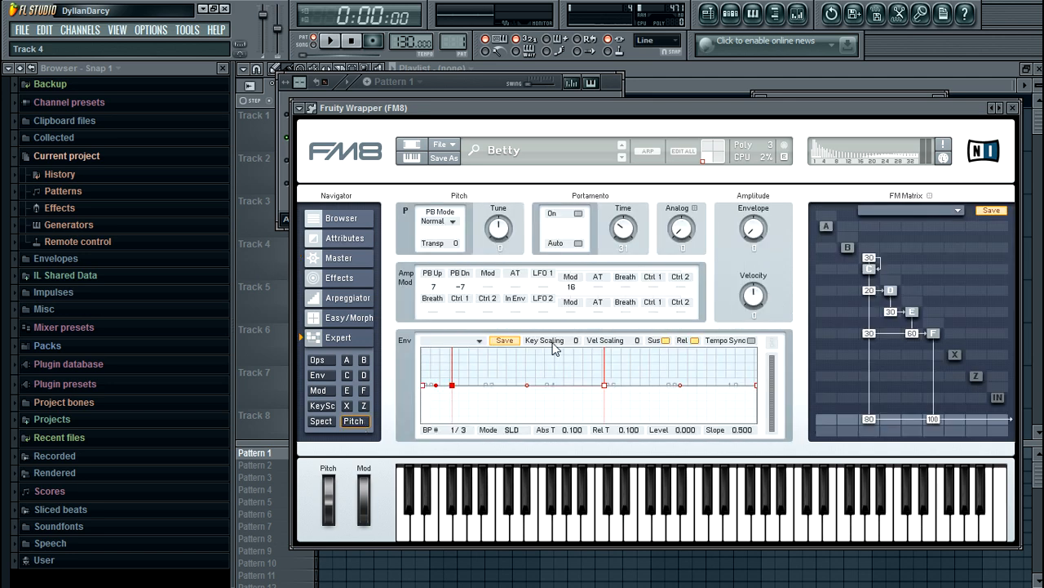
{"action": "mouse_move", "coordinate": [346, 258]}
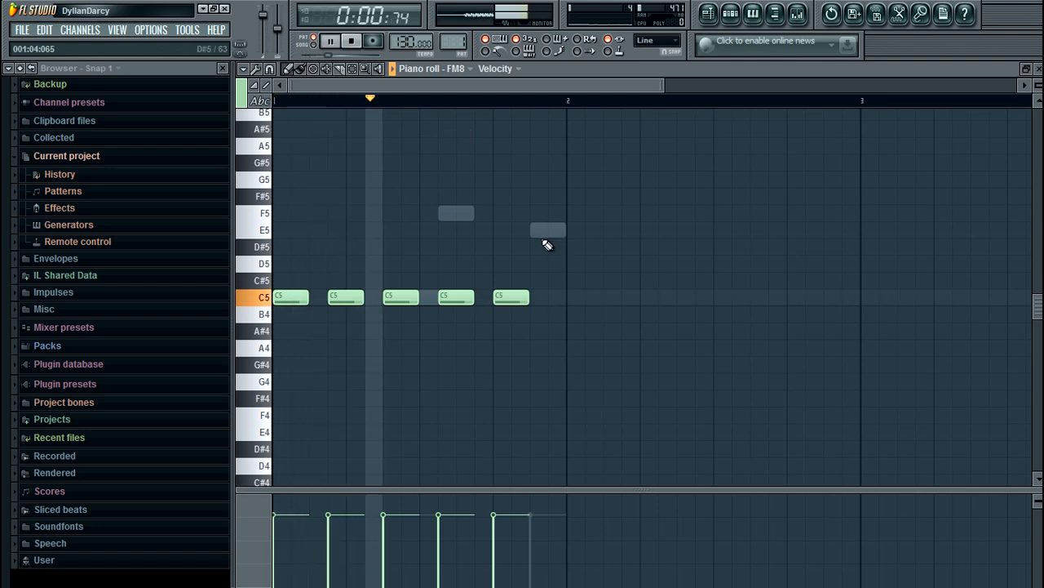
Step: Add an E5 note to the FM8 melody, switch Portamento On in FM8, and play the pattern to hear it
{"action": "left_click", "coordinate": [547, 228]}
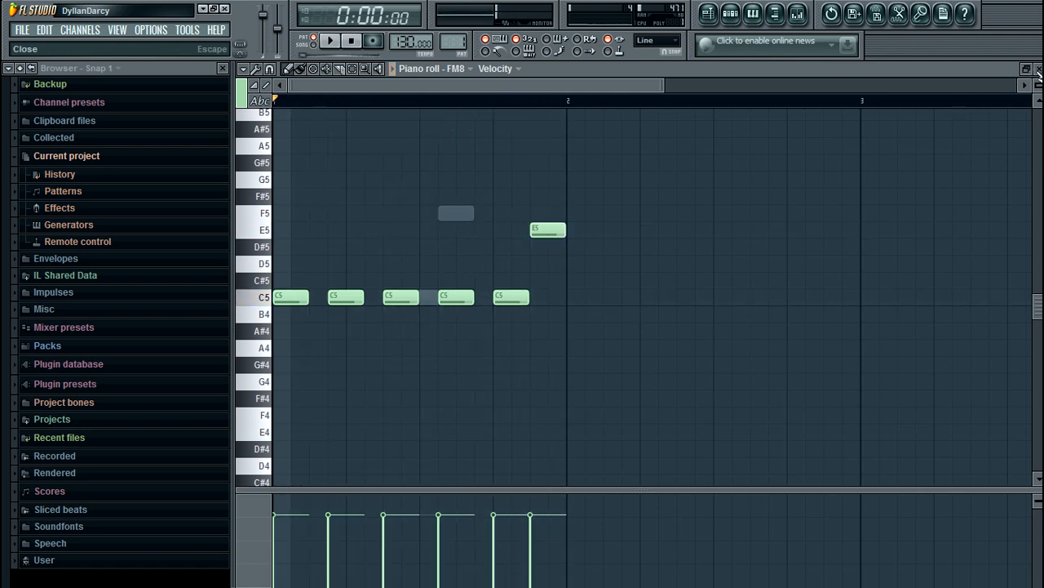
{"action": "left_click", "coordinate": [581, 330]}
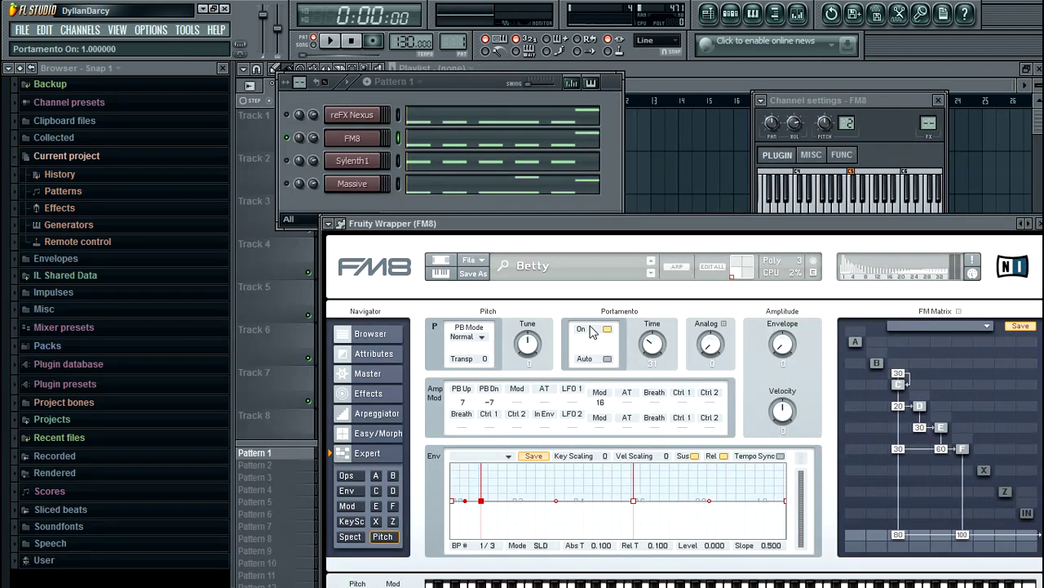
{"action": "left_click_drag", "start_coordinate": [653, 343], "coordinate": [653, 327]}
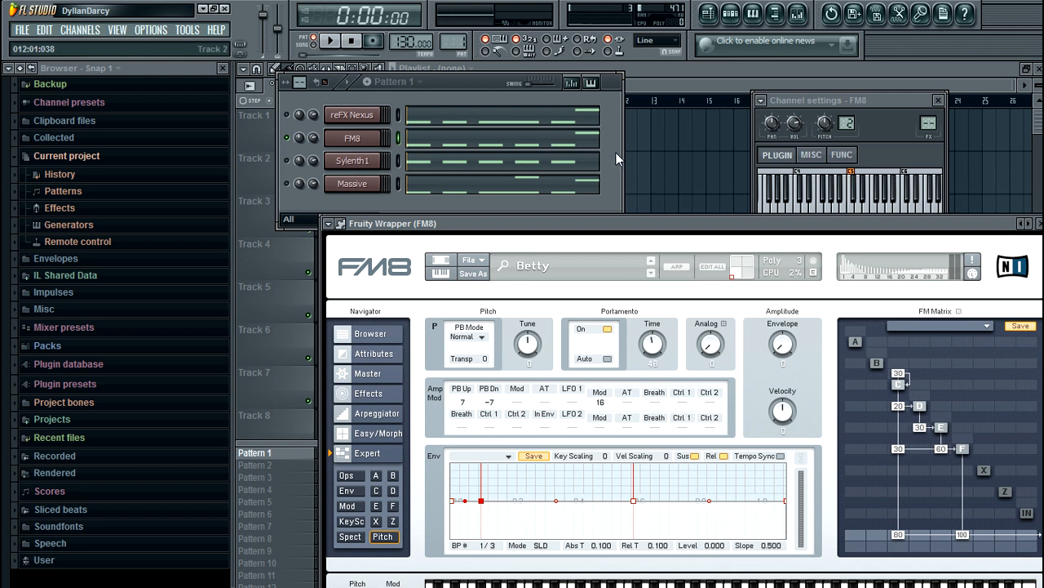
{"action": "left_click", "coordinate": [326, 41]}
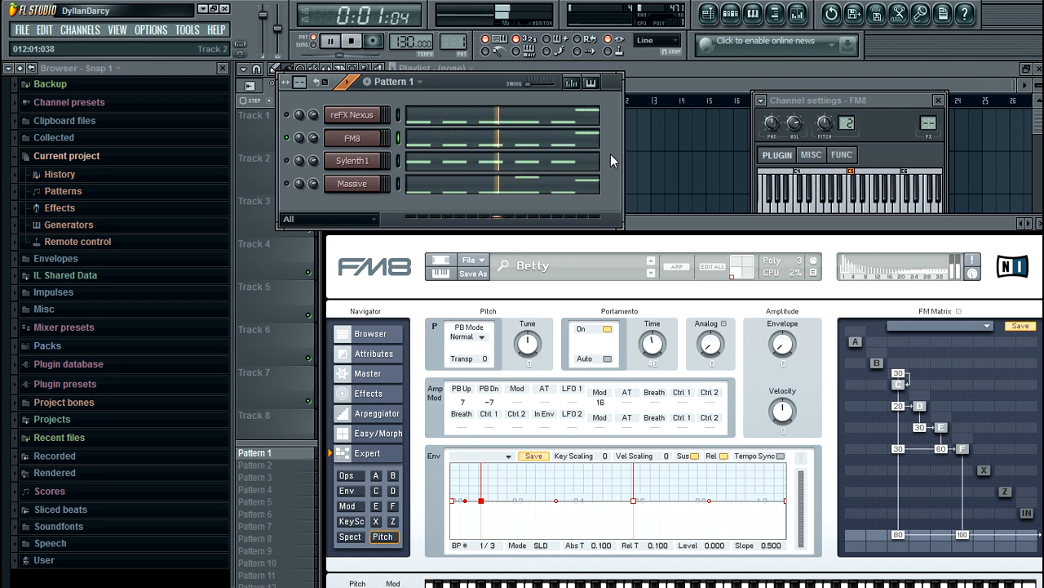
{"action": "left_click", "coordinate": [339, 39]}
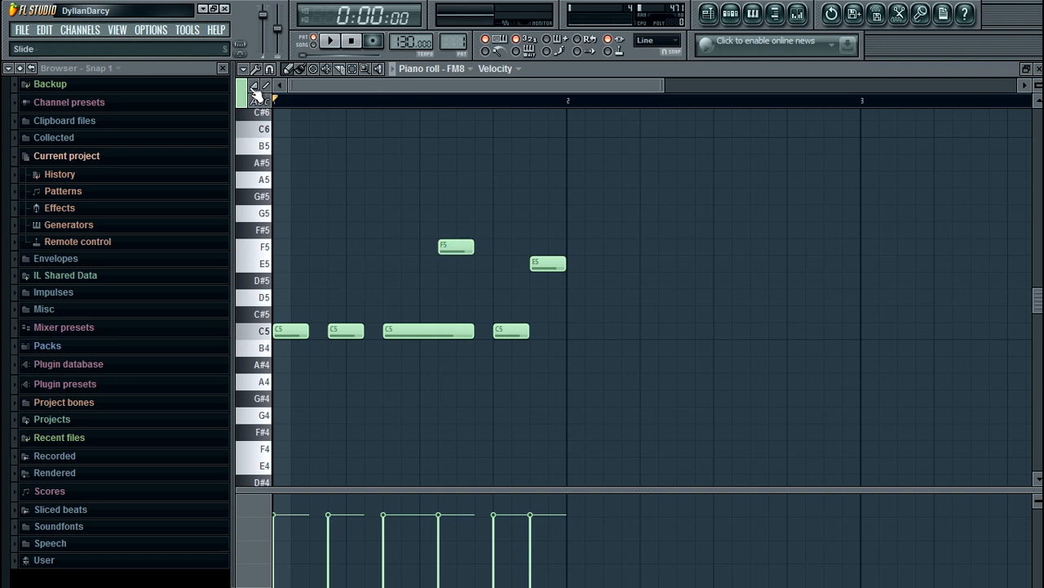
Step: Raise FM8's Portamento Time knob to about 0.55 for a longer pitch glide
{"action": "left_click_drag", "start_coordinate": [455, 247], "coordinate": [455, 228]}
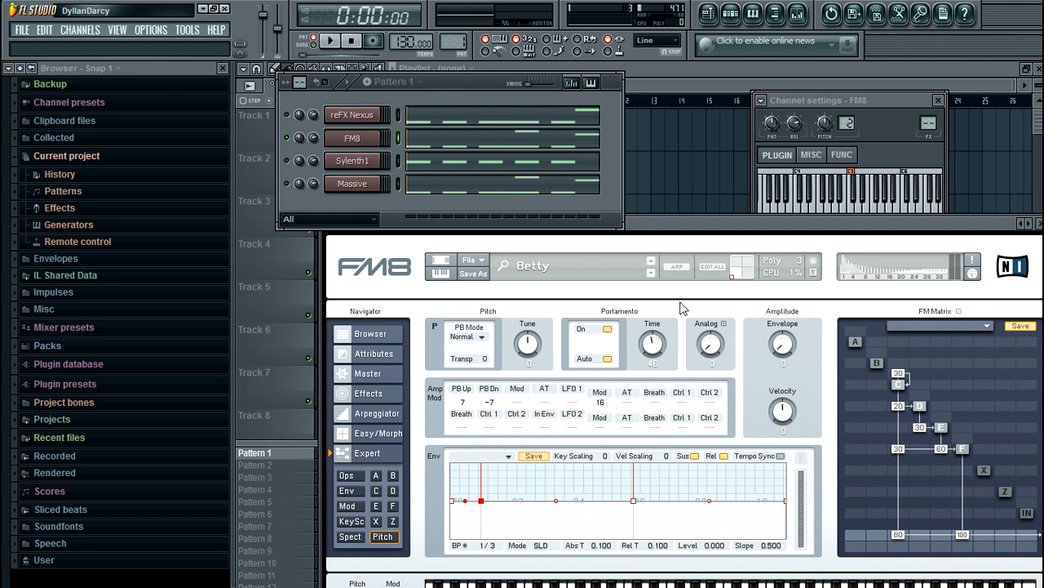
{"action": "mouse_move", "coordinate": [673, 287]}
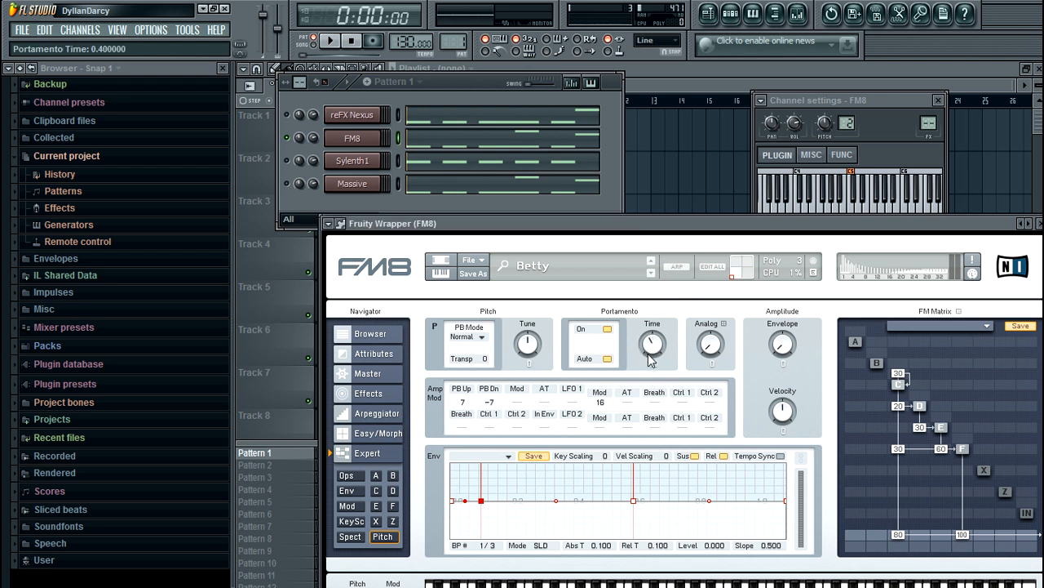
{"action": "left_click_drag", "start_coordinate": [653, 343], "coordinate": [653, 327]}
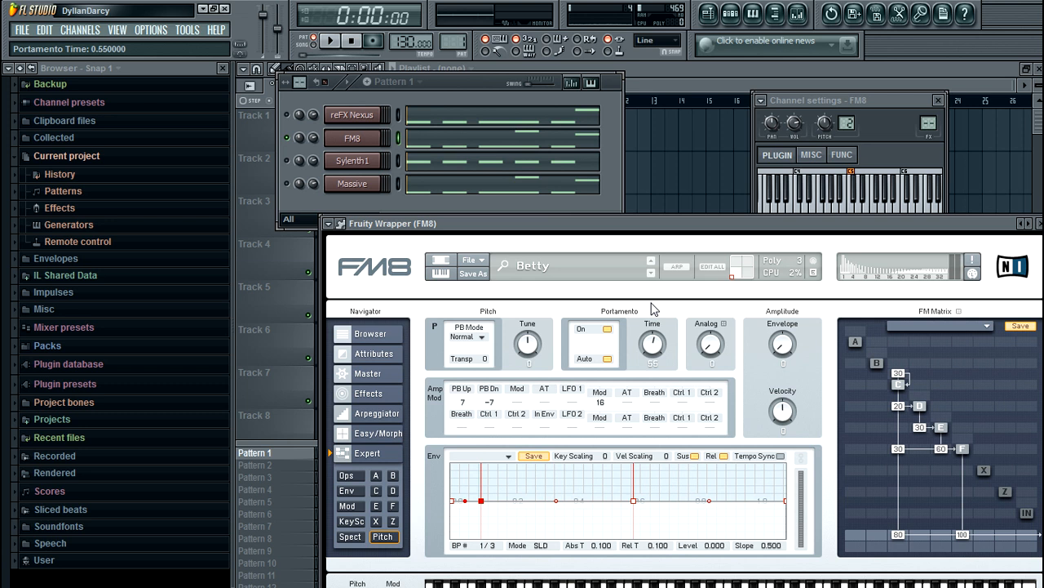
{"action": "left_click", "coordinate": [352, 162]}
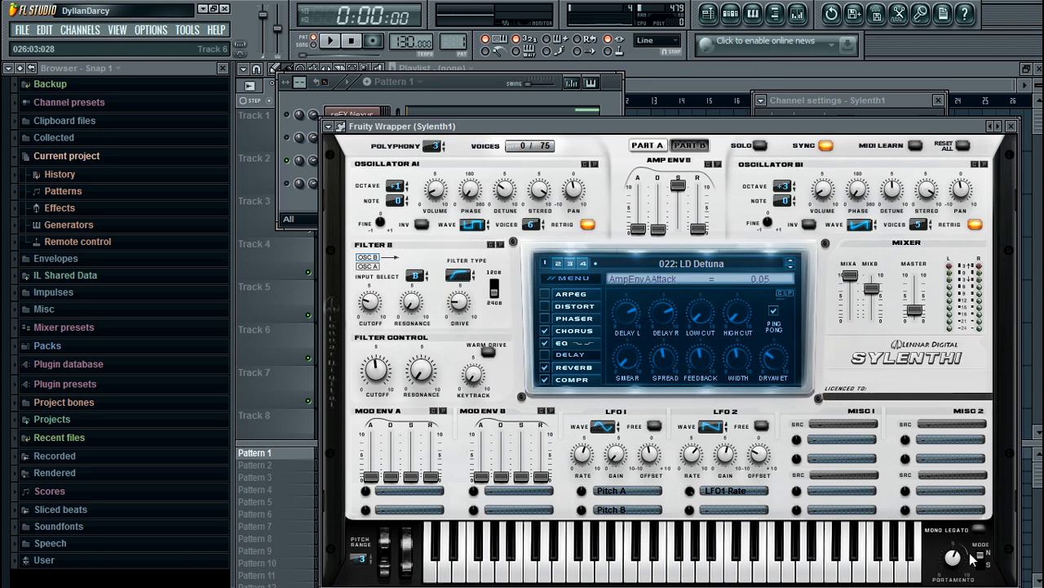
{"action": "mouse_move", "coordinate": [992, 552]}
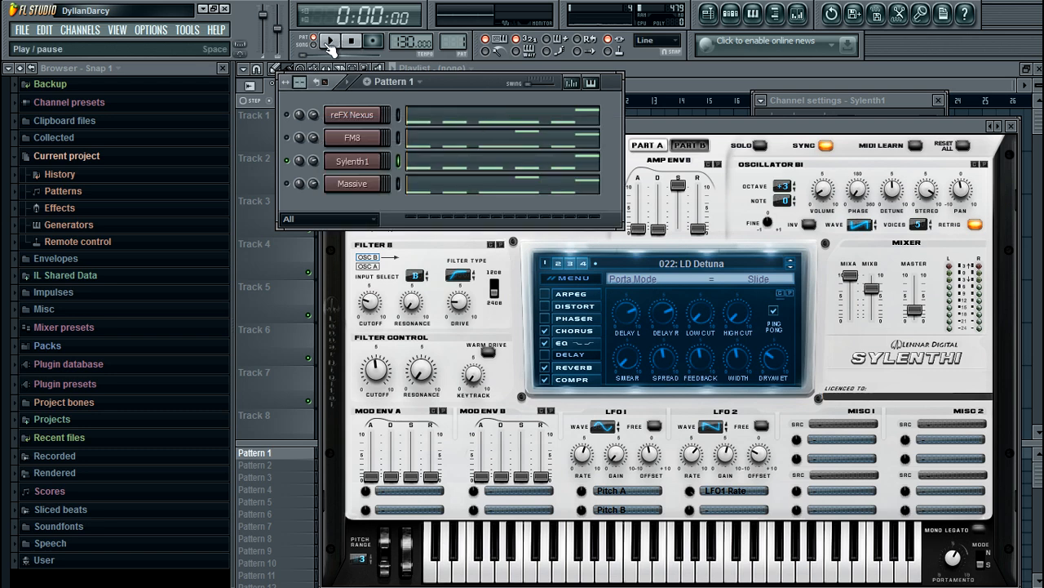
Step: Play the pattern to hear Sylenth1's Slide portamento glides
{"action": "left_click", "coordinate": [326, 41]}
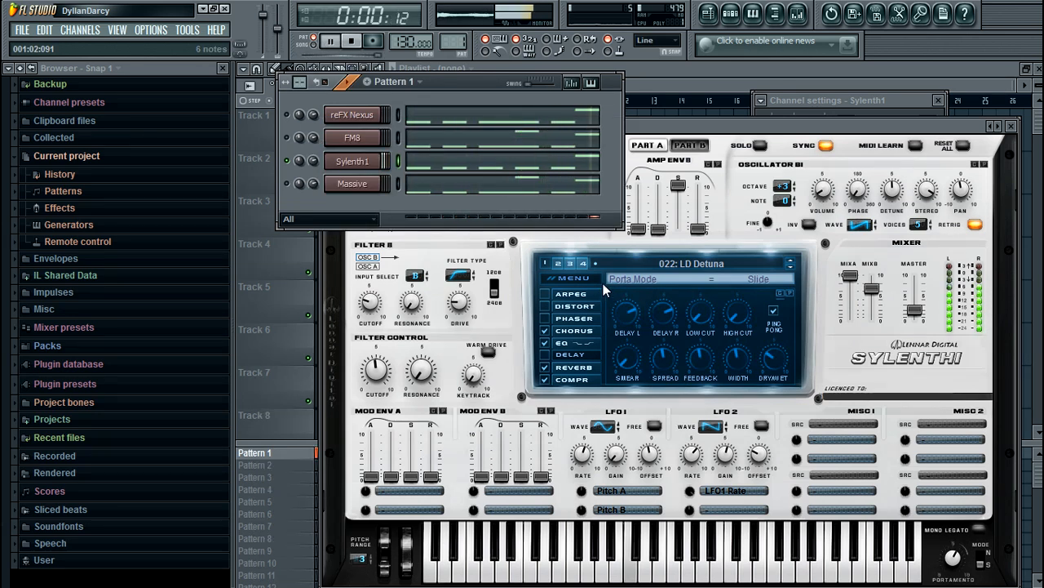
{"action": "left_click", "coordinate": [348, 41]}
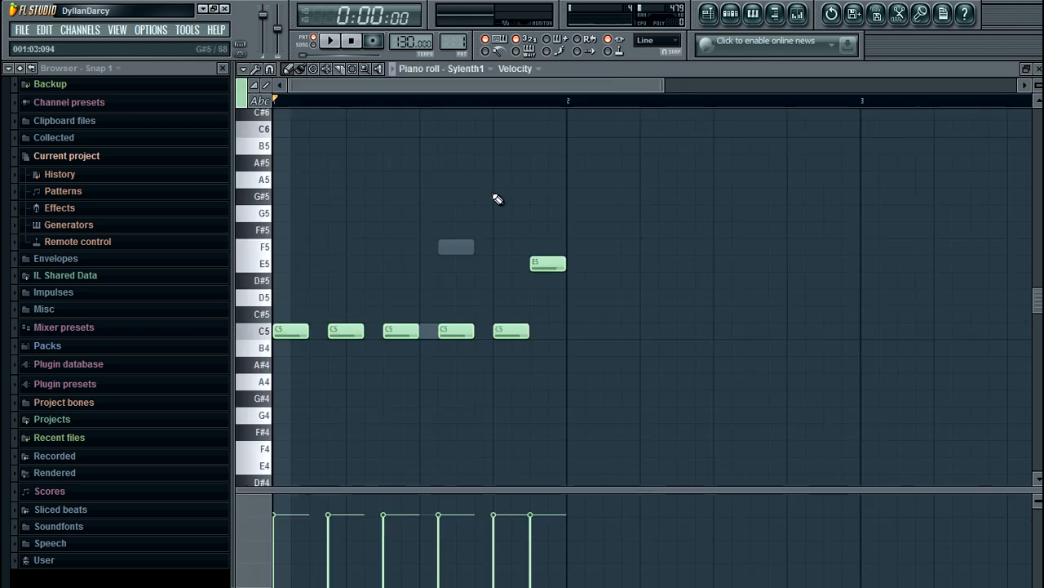
Step: Play back the Sylenth1 C5/E5 melody to hear its glides
{"action": "left_click", "coordinate": [333, 41]}
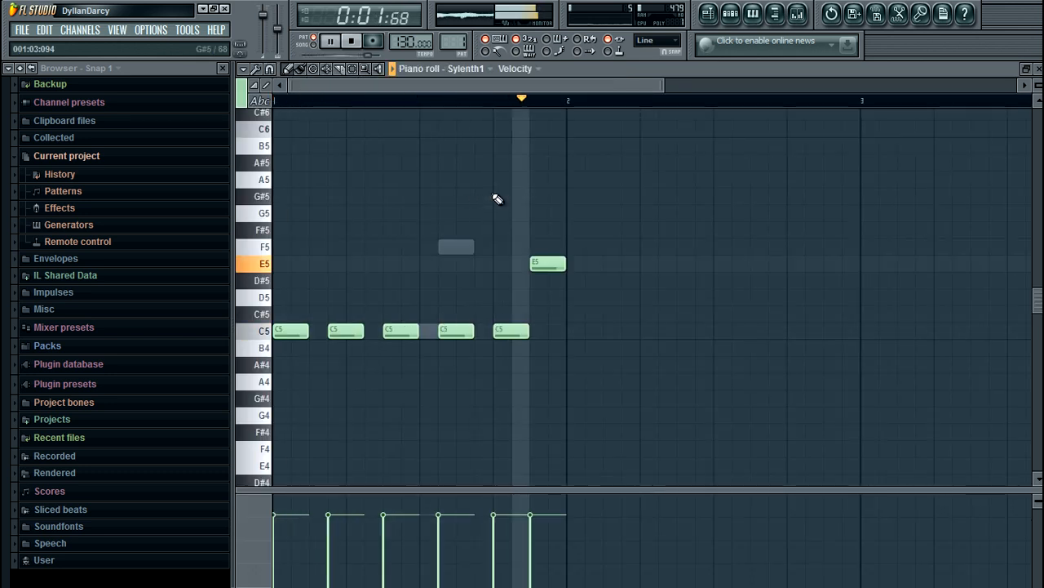